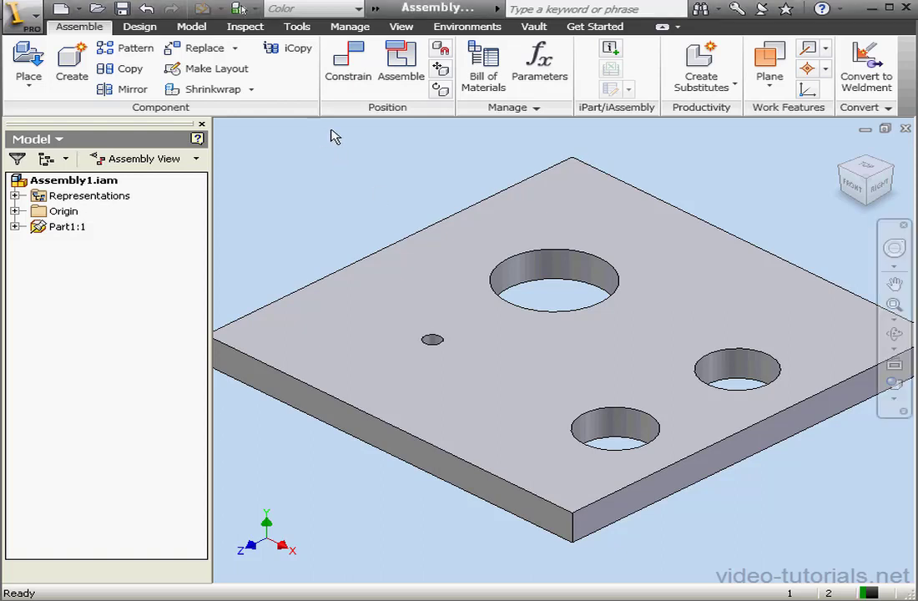
# Review the application options without changing anything and return to the assembly commands
pyautogui.click(297, 27)
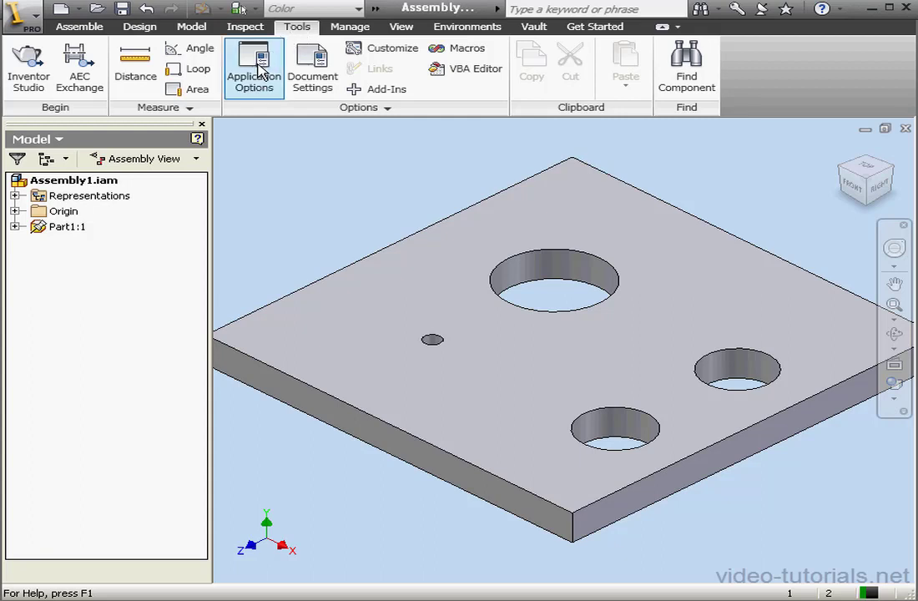
pyautogui.click(253, 67)
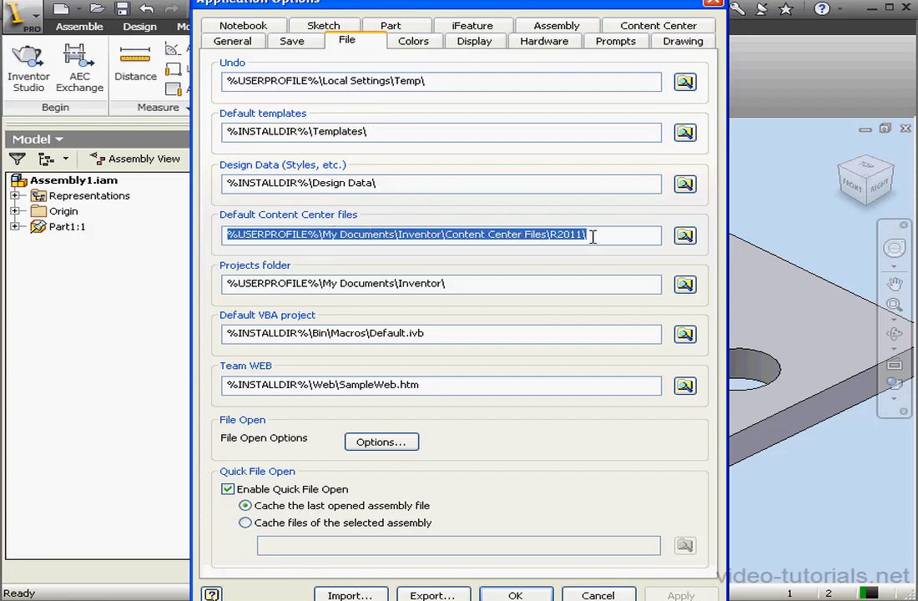
pyautogui.moveTo(558, 475)
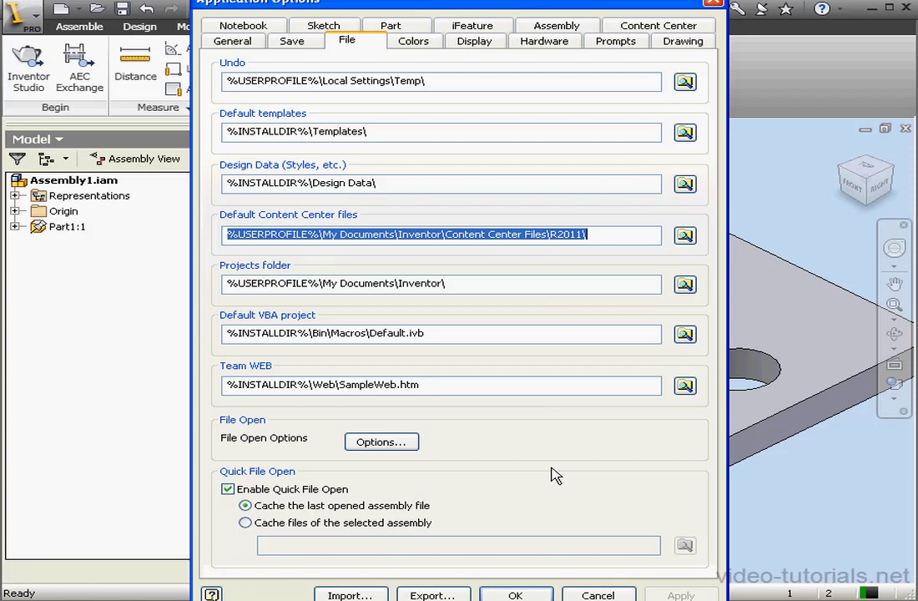
pyautogui.click(514, 594)
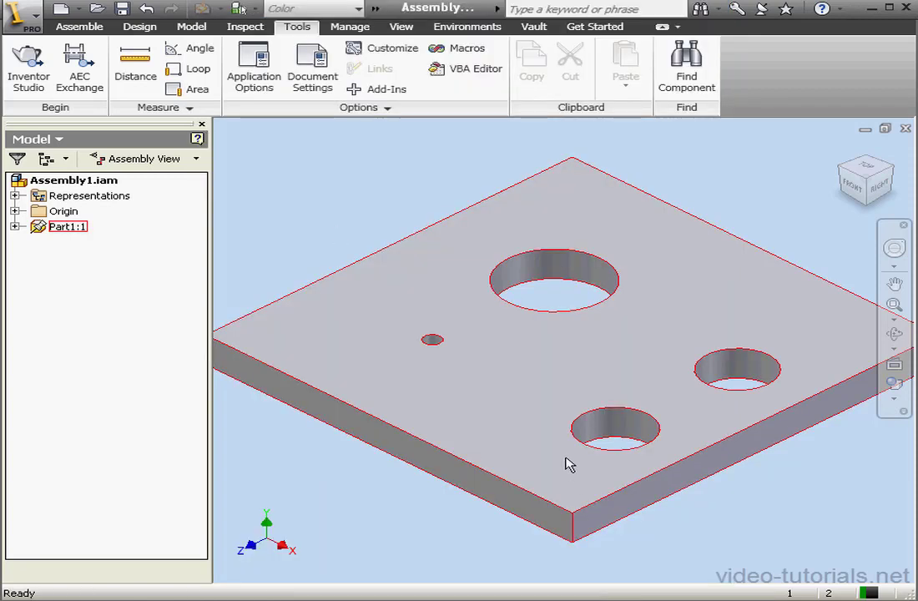
pyautogui.click(80, 26)
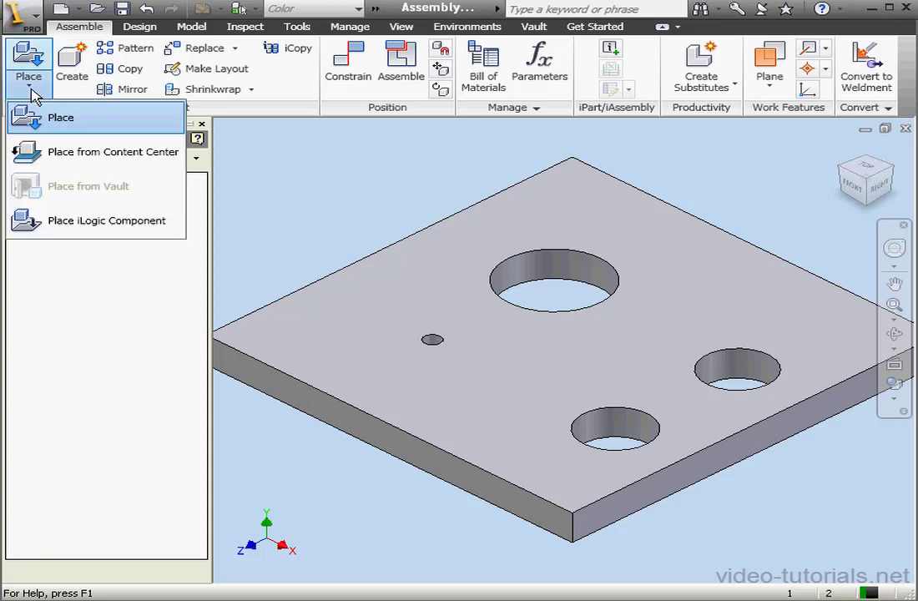
pyautogui.moveTo(66, 152)
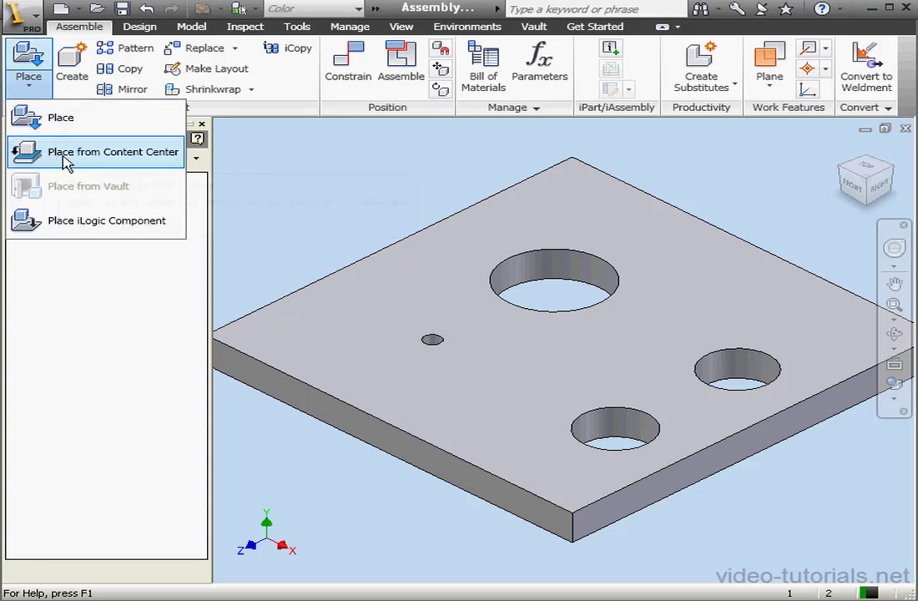
# From the Content Center, choose Fasteners > Bolts > Hex Head > Hex Bolt - Inch
pyautogui.click(114, 152)
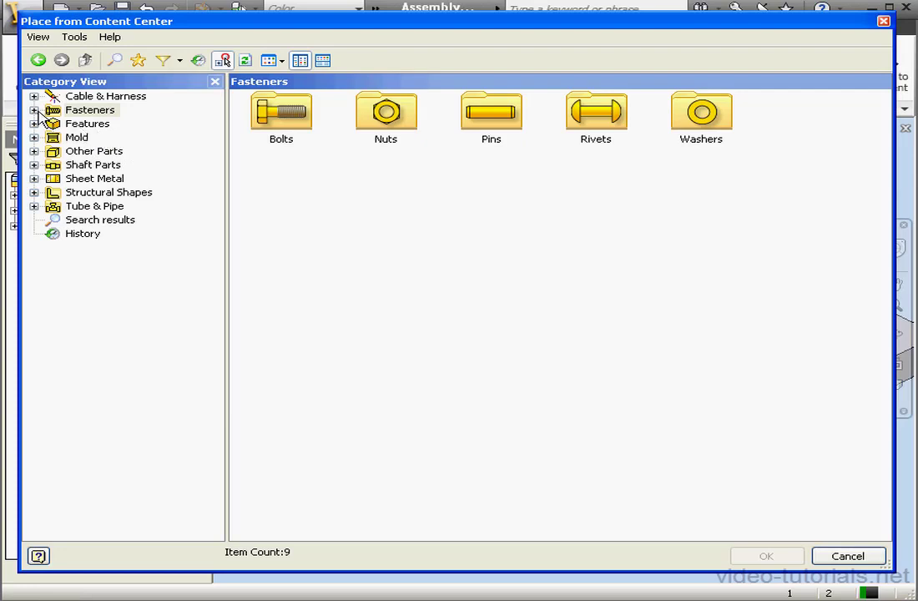
pyautogui.click(33, 110)
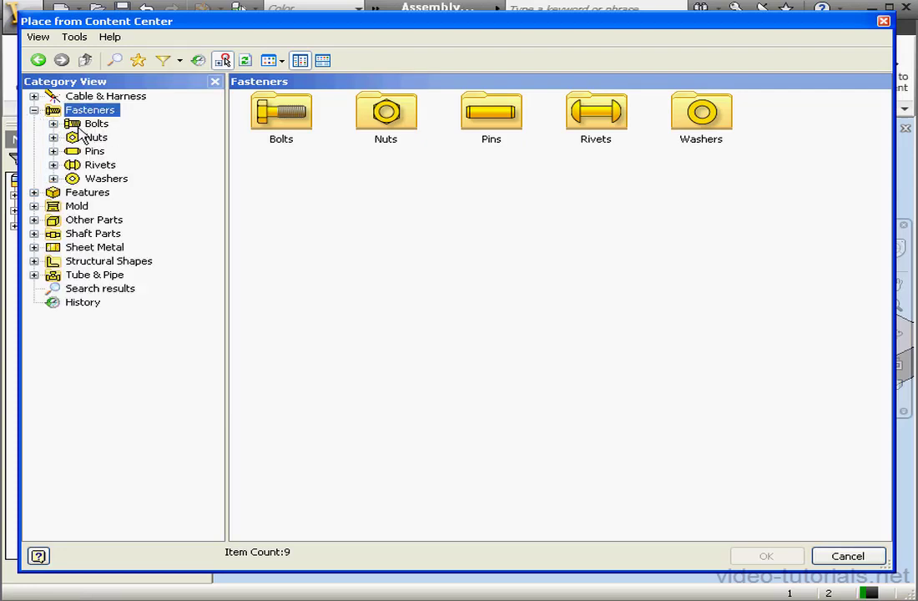
pyautogui.click(33, 124)
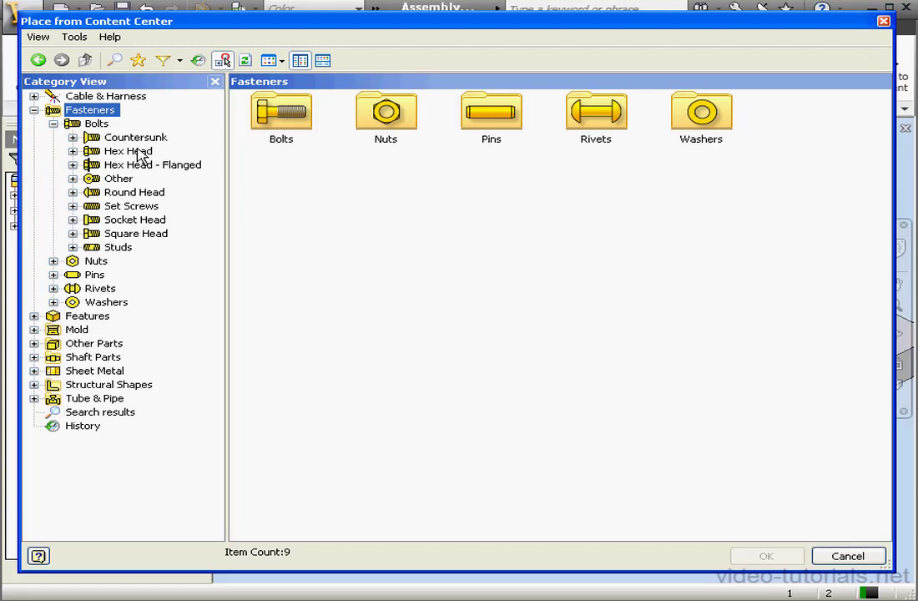
pyautogui.click(127, 151)
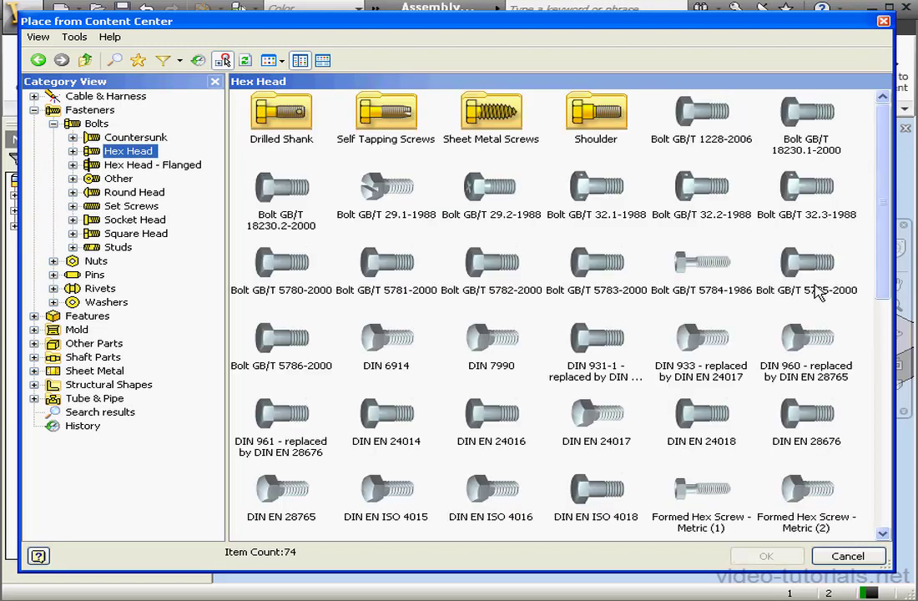
pyautogui.scroll(-3)
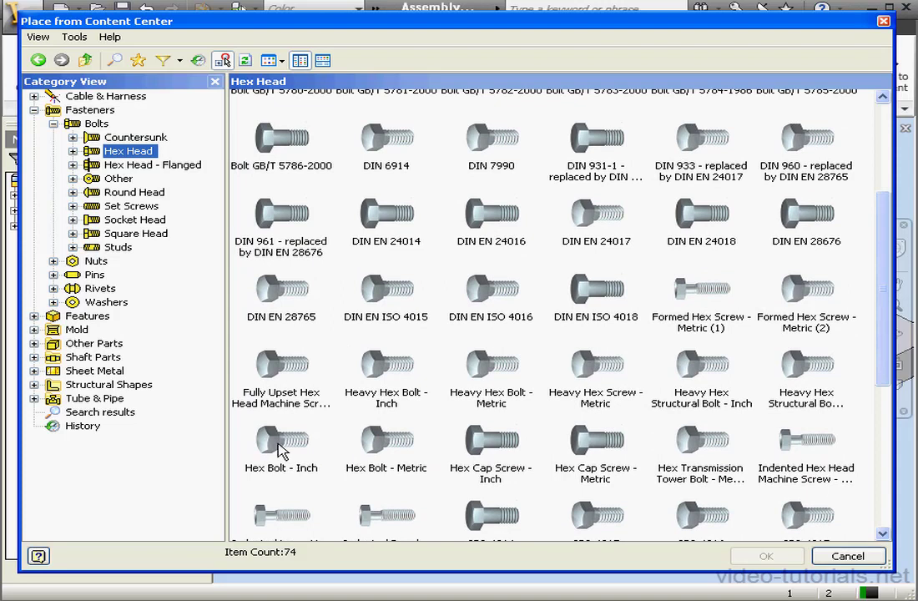
pyautogui.click(766, 556)
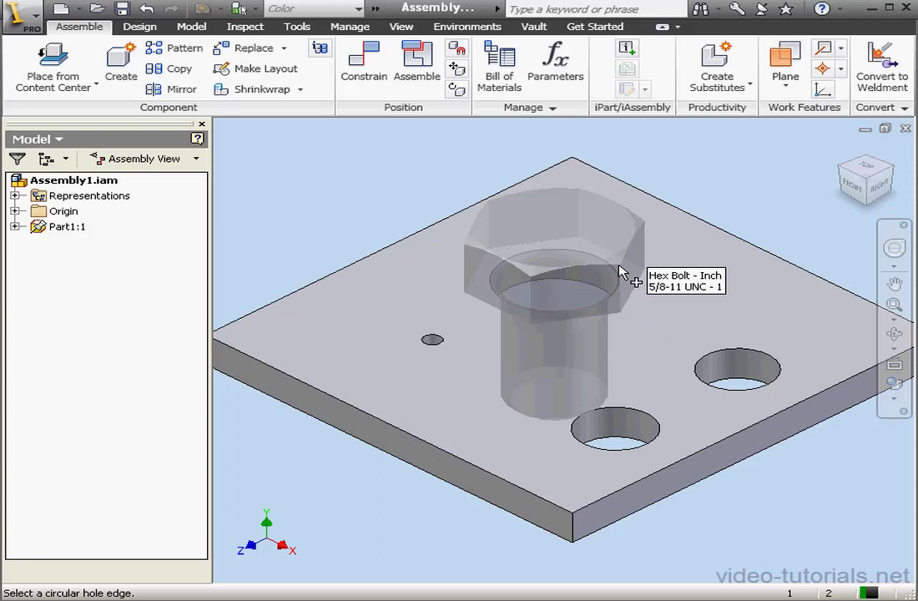
# Drop the bolt onto the large hole edge and confirm the 5/8-11 UNC thread size
pyautogui.click(551, 297)
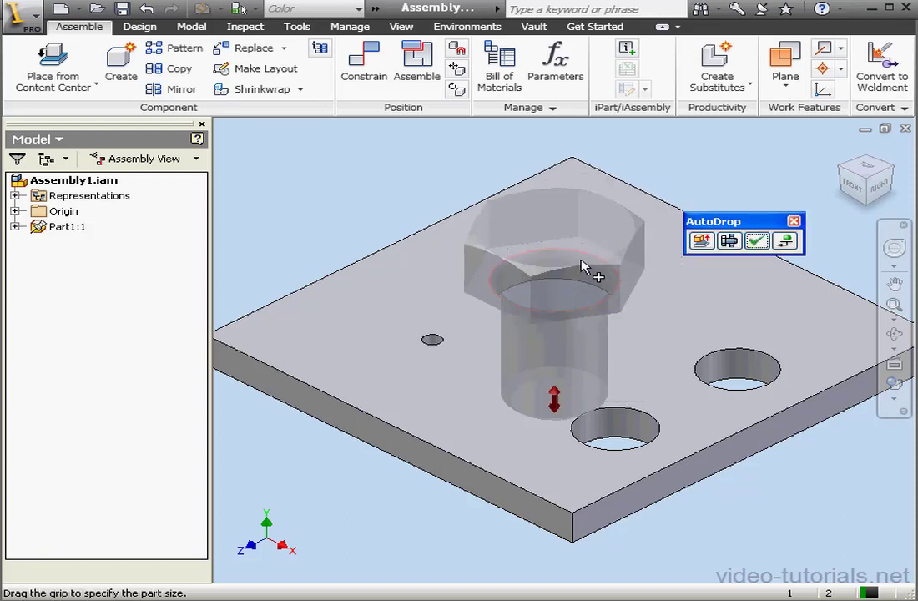
pyautogui.moveTo(702, 241)
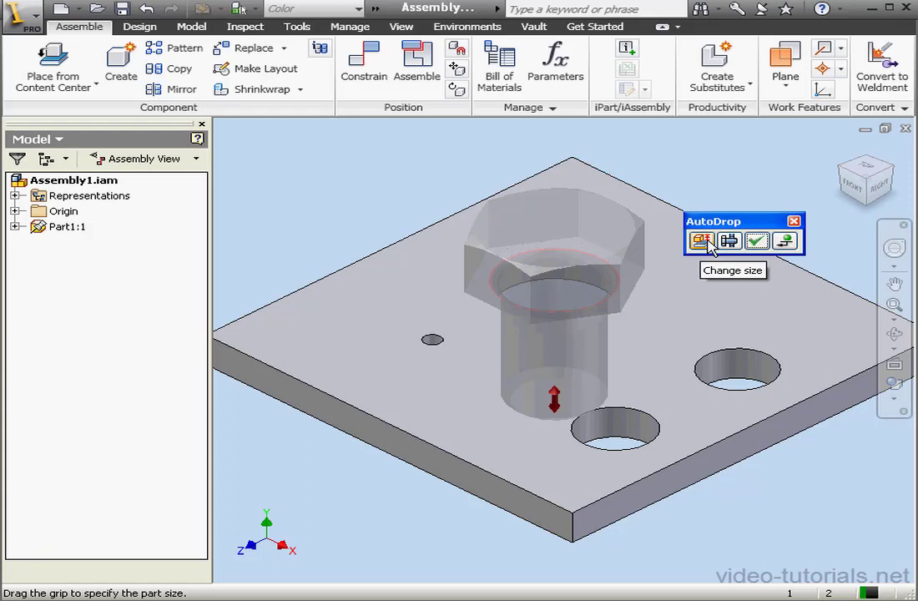
pyautogui.moveTo(728, 241)
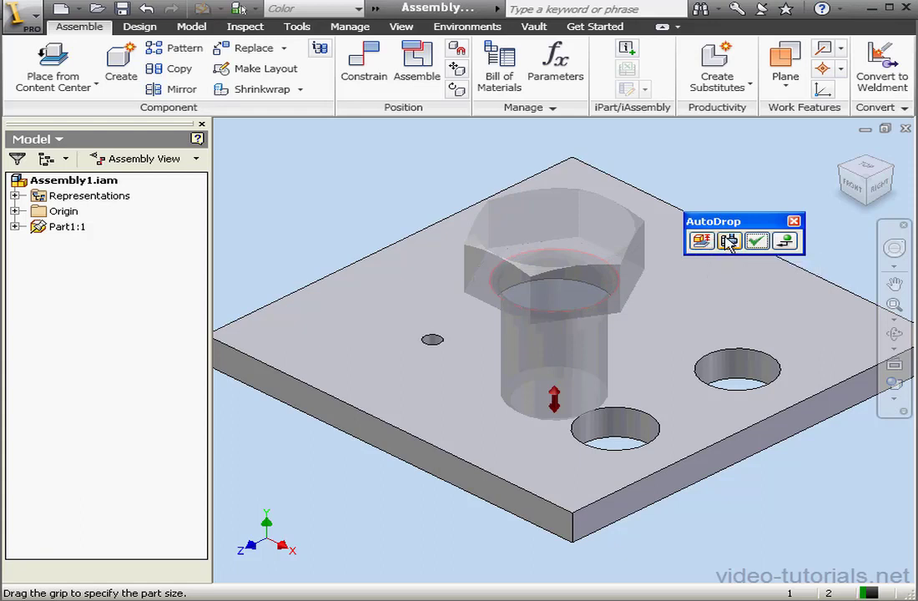
pyautogui.moveTo(758, 240)
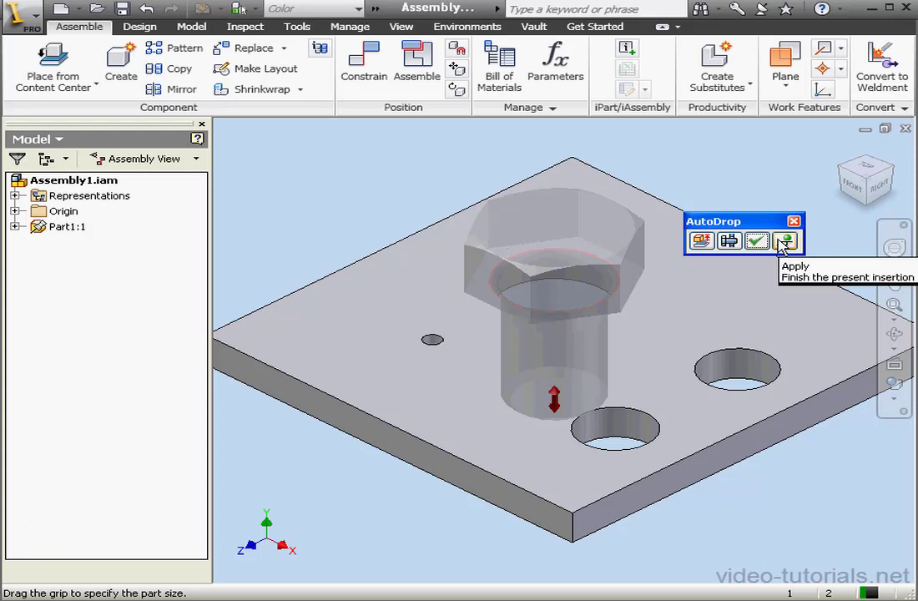
pyautogui.moveTo(785, 240)
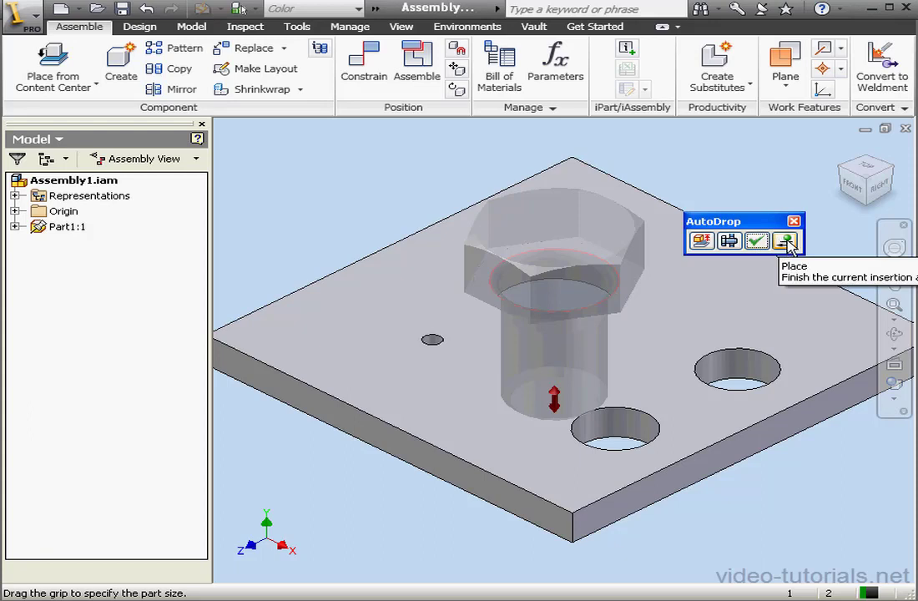
pyautogui.moveTo(757, 241)
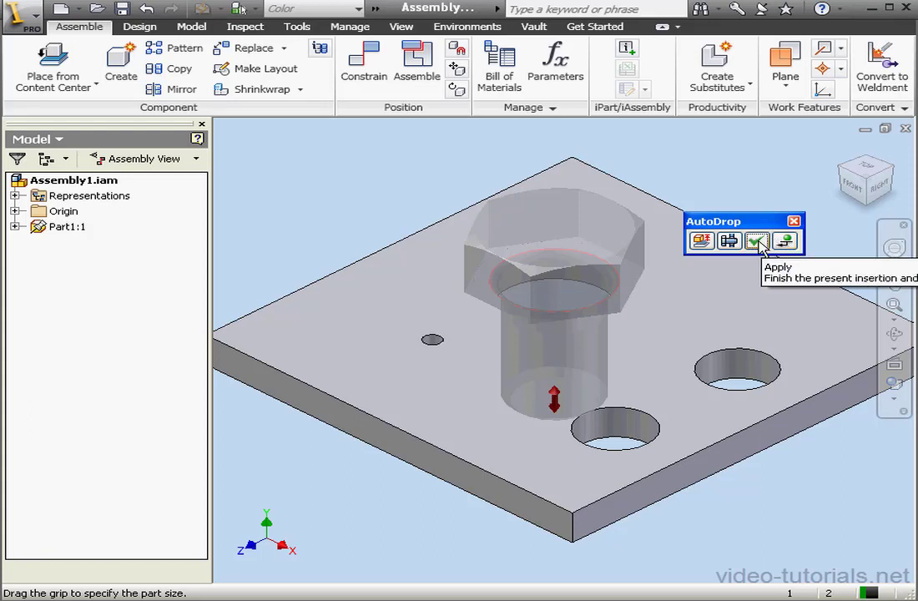
pyautogui.click(757, 241)
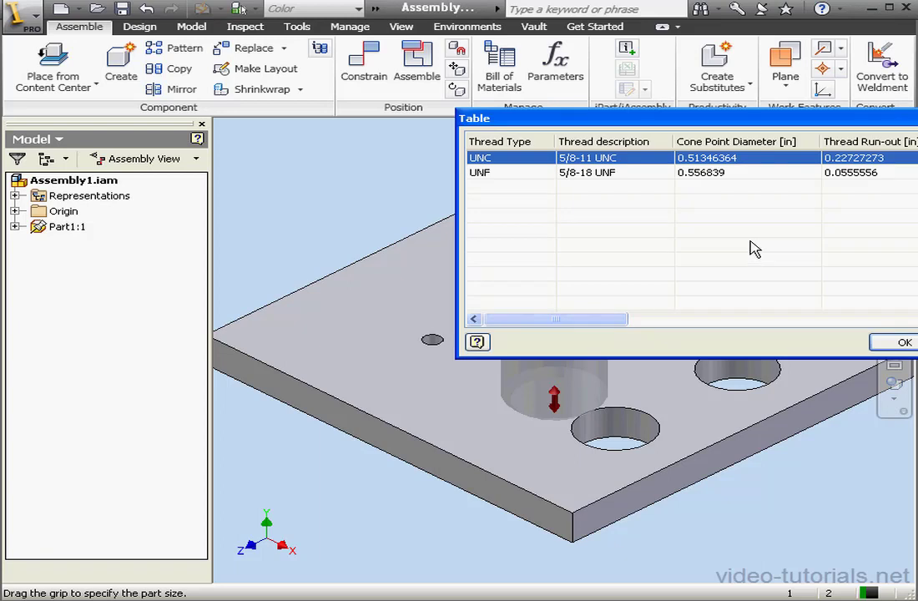
pyautogui.moveTo(685, 117); pyautogui.dragTo(558, 118)
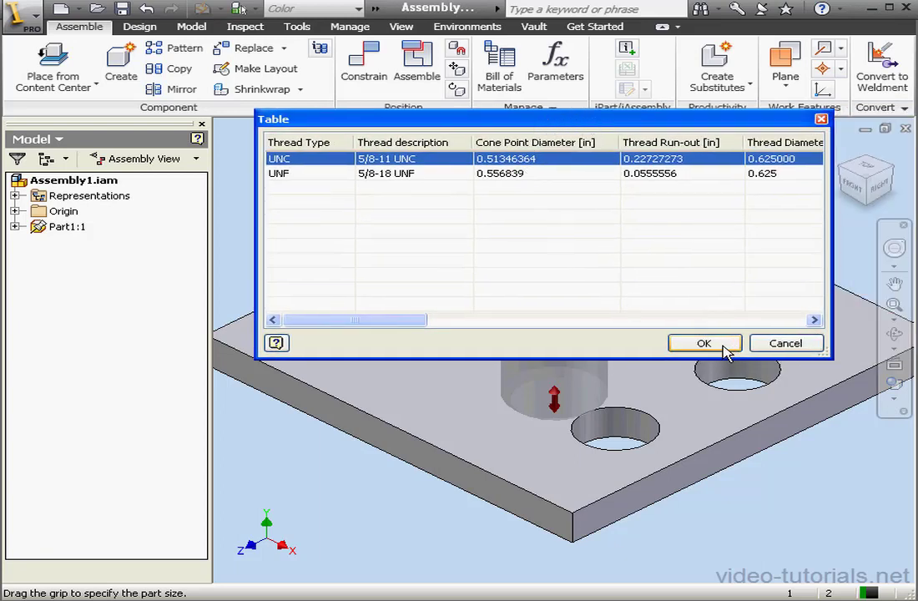
pyautogui.click(705, 344)
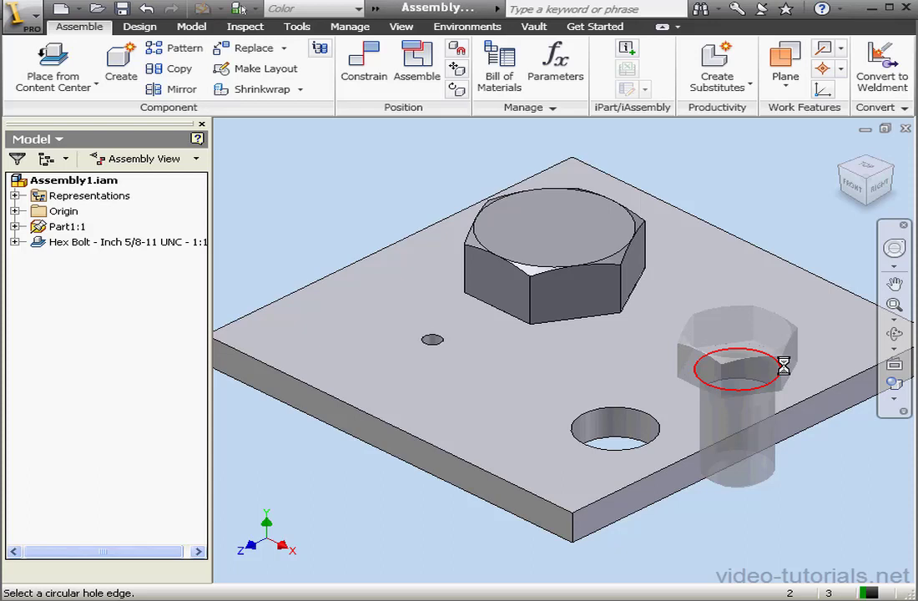
# Drop another hex bolt copy onto the right-hand hole edge
pyautogui.click(735, 367)
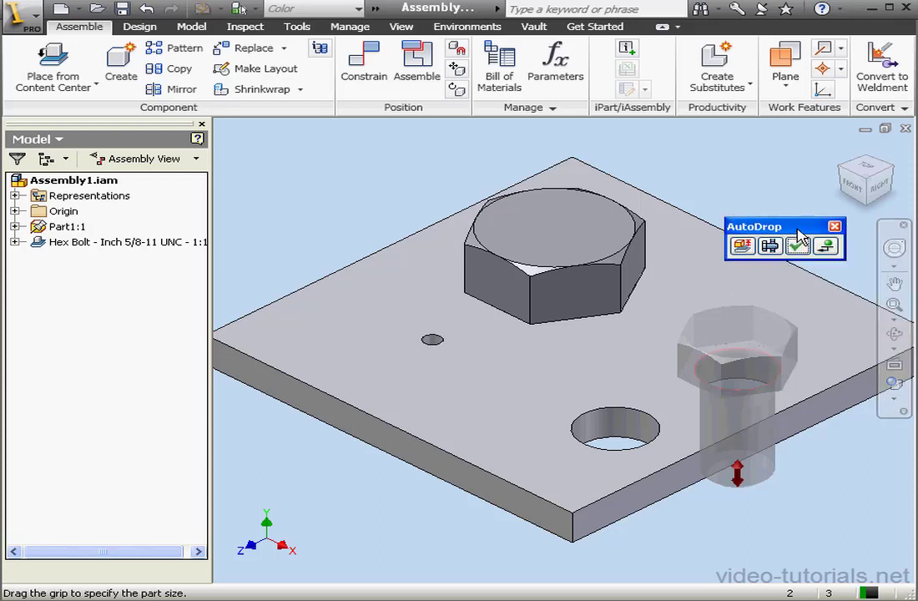
pyautogui.moveTo(798, 245)
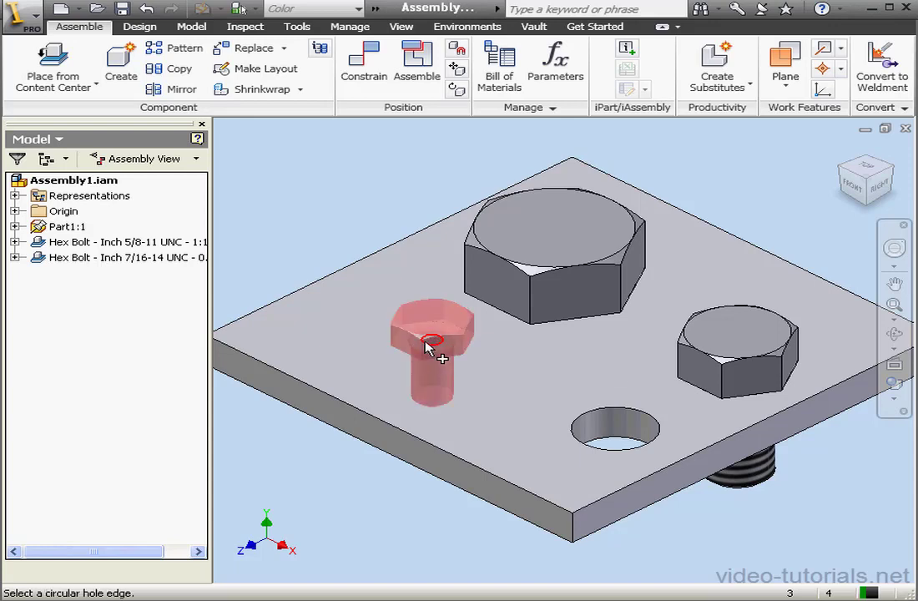
# Drop a 1/4-20 bolt onto the small hole's edge, then bring up actions to remove it
pyautogui.click(431, 342)
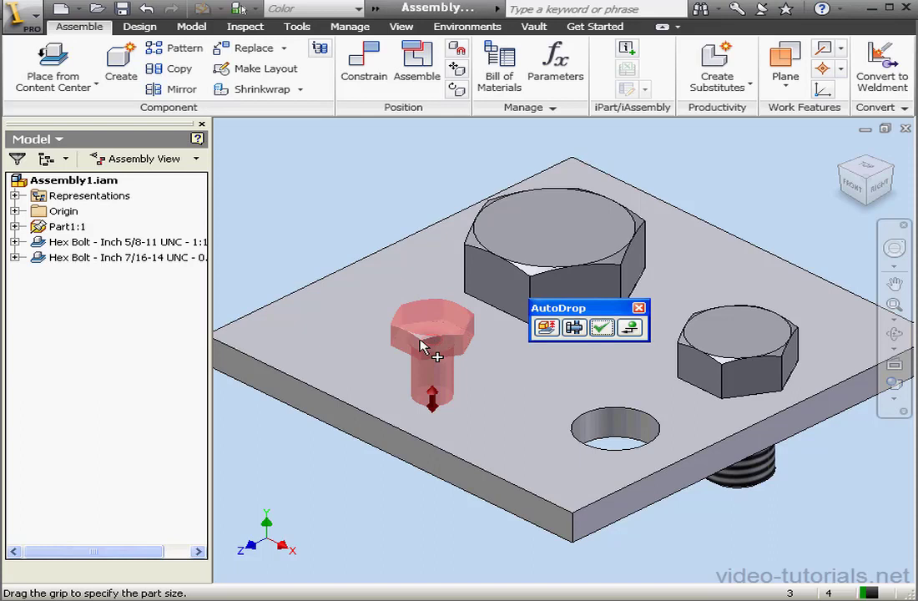
pyautogui.moveTo(498, 351)
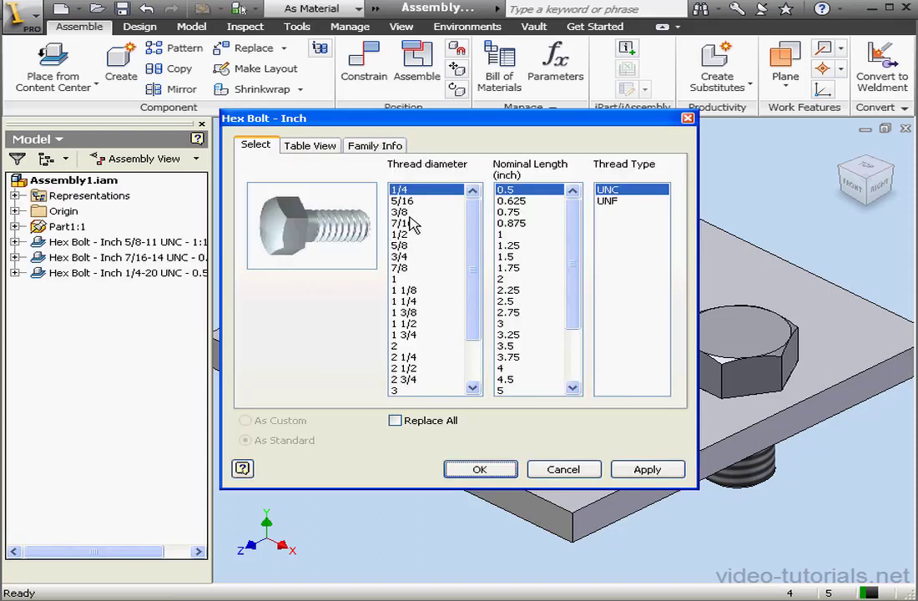
pyautogui.moveTo(414, 204)
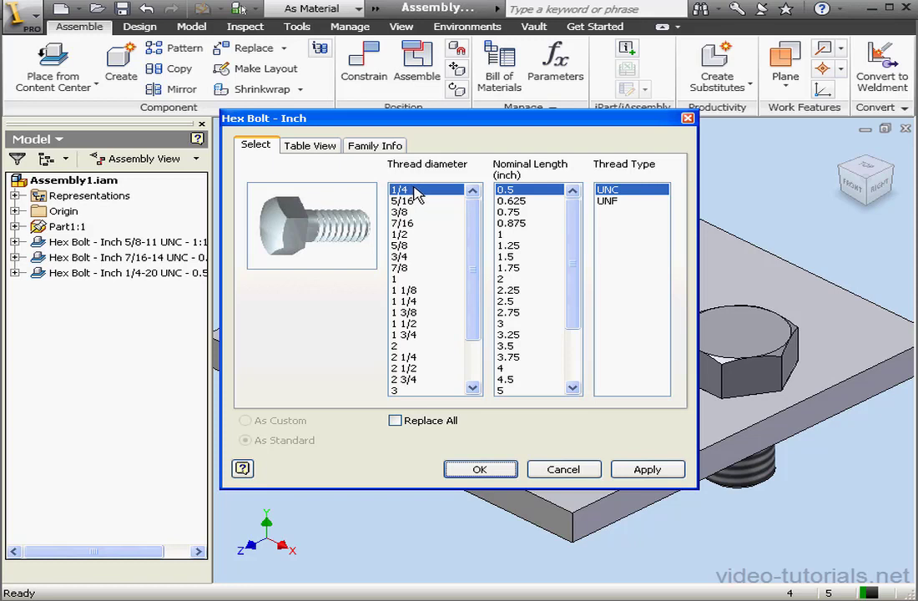
pyautogui.moveTo(471, 385)
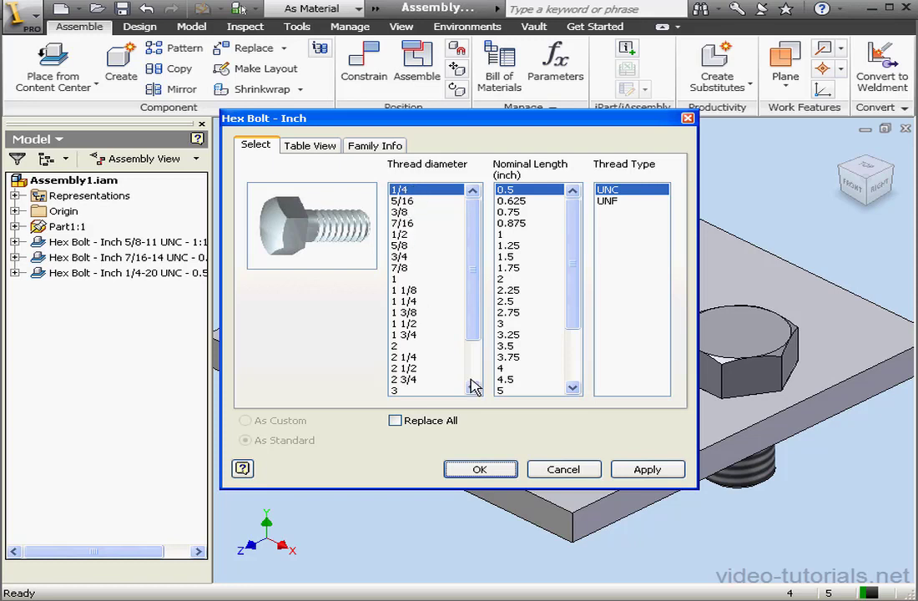
pyautogui.click(481, 469)
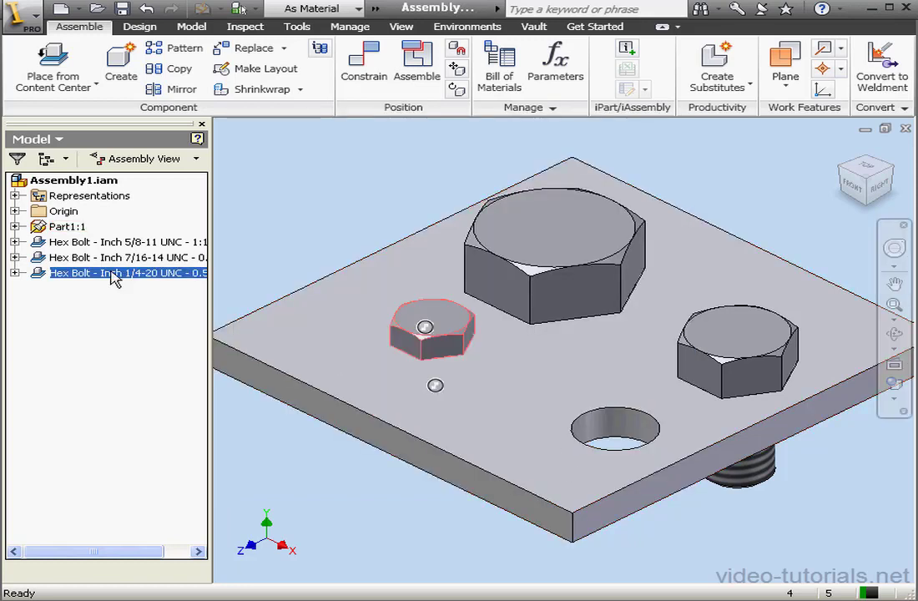
pyautogui.rightClick(114, 274)
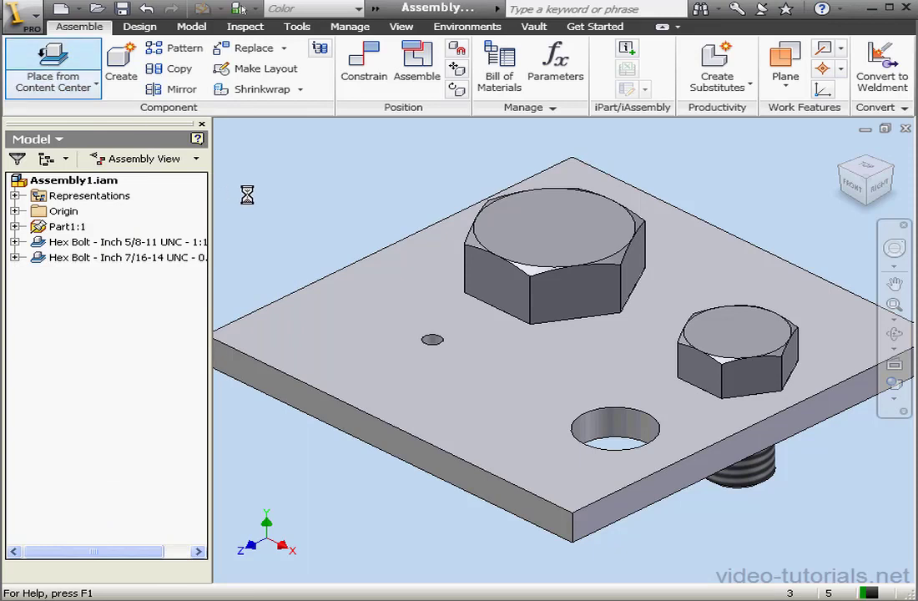
# Place a 1/2 inch hex bolt from the library beside the plate and finish with Done
pyautogui.click(53, 67)
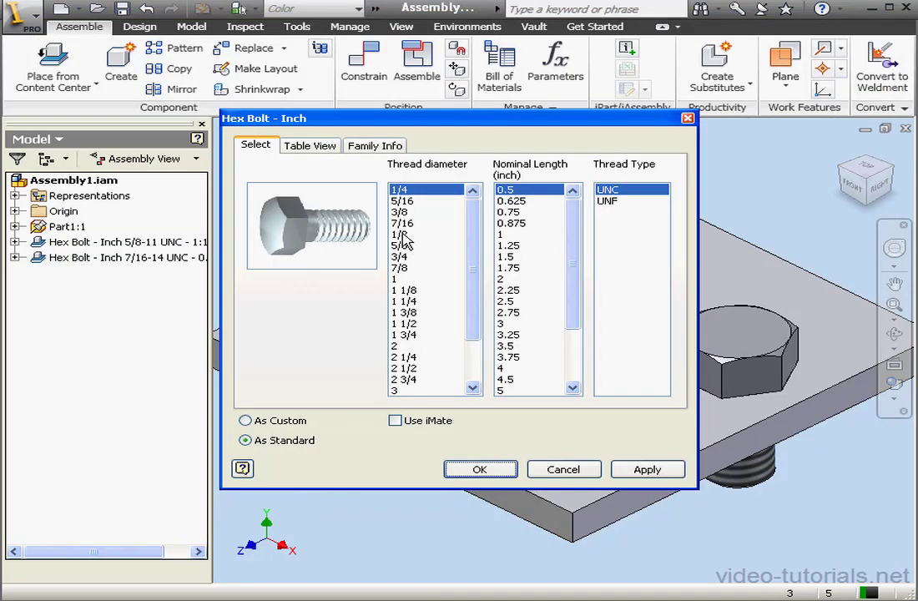
pyautogui.click(401, 233)
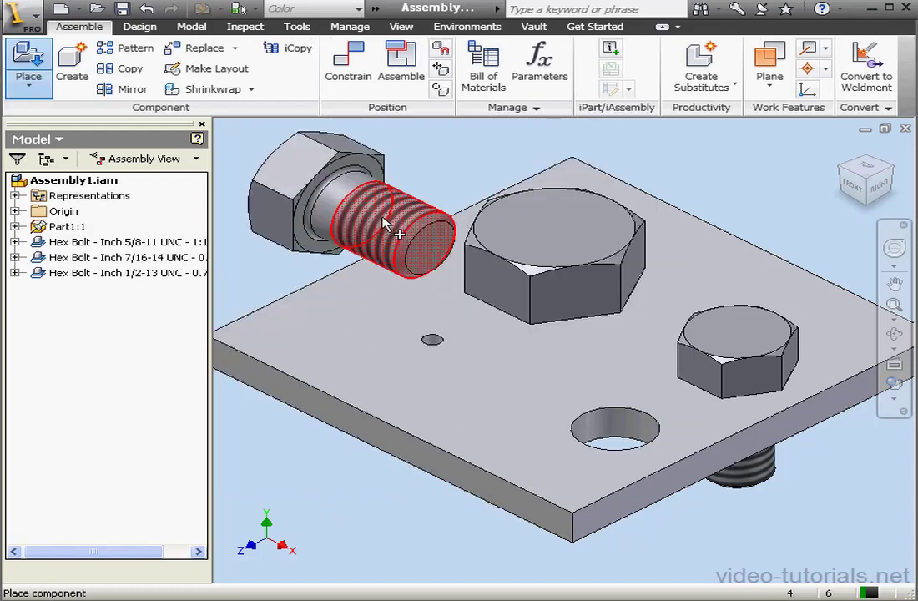
pyautogui.rightClick(447, 192)
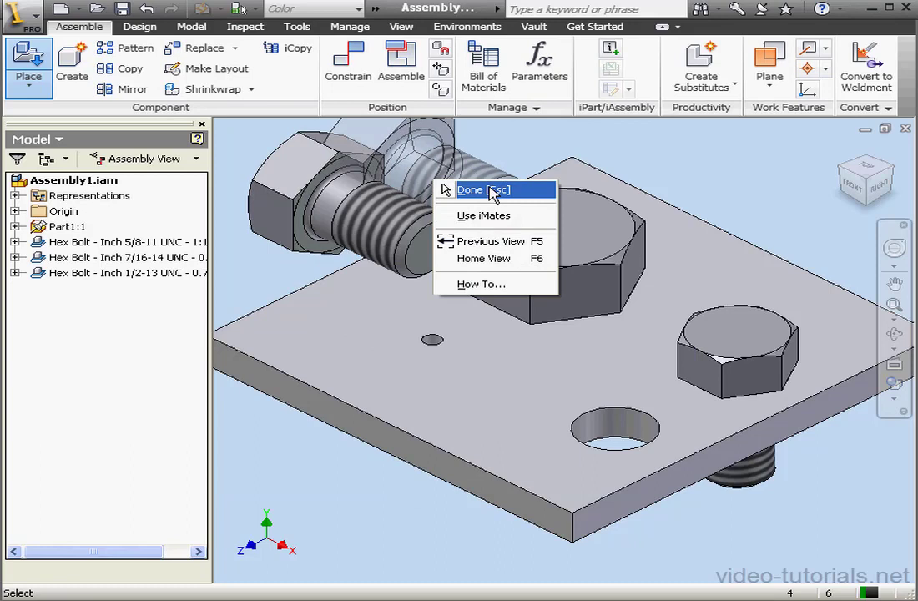
pyautogui.click(481, 190)
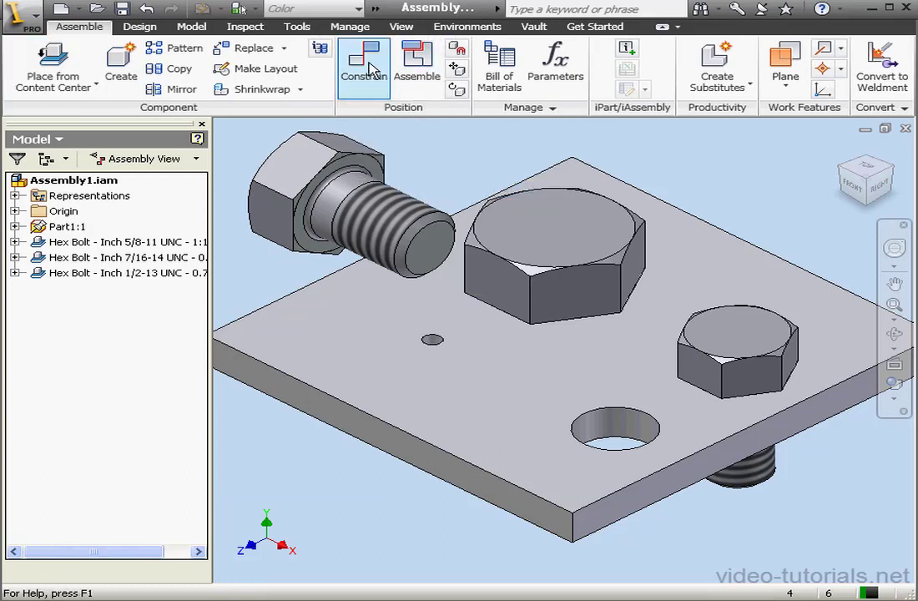
# Apply an Insert constraint between the half-inch bolt and the front hole, then close the dialog
pyautogui.click(364, 64)
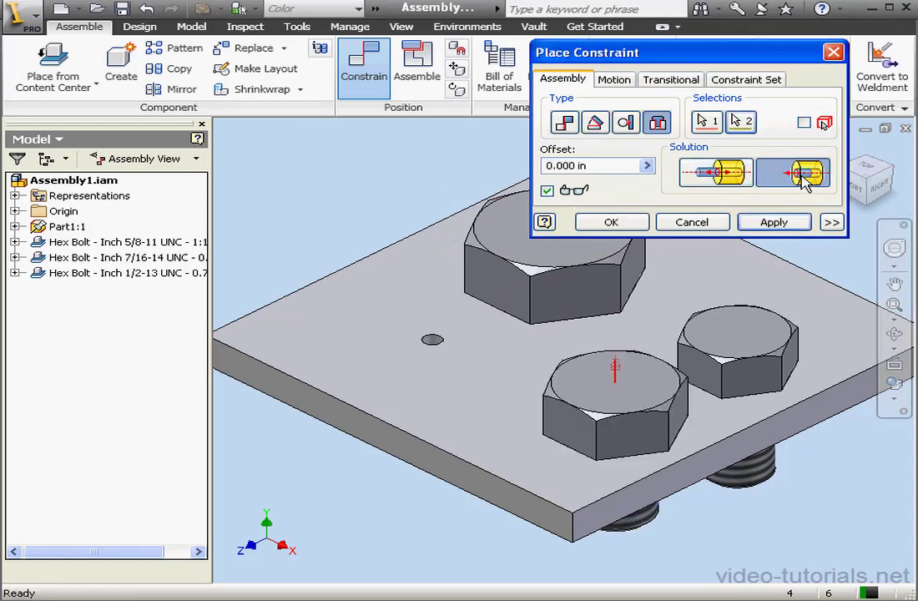
pyautogui.click(775, 220)
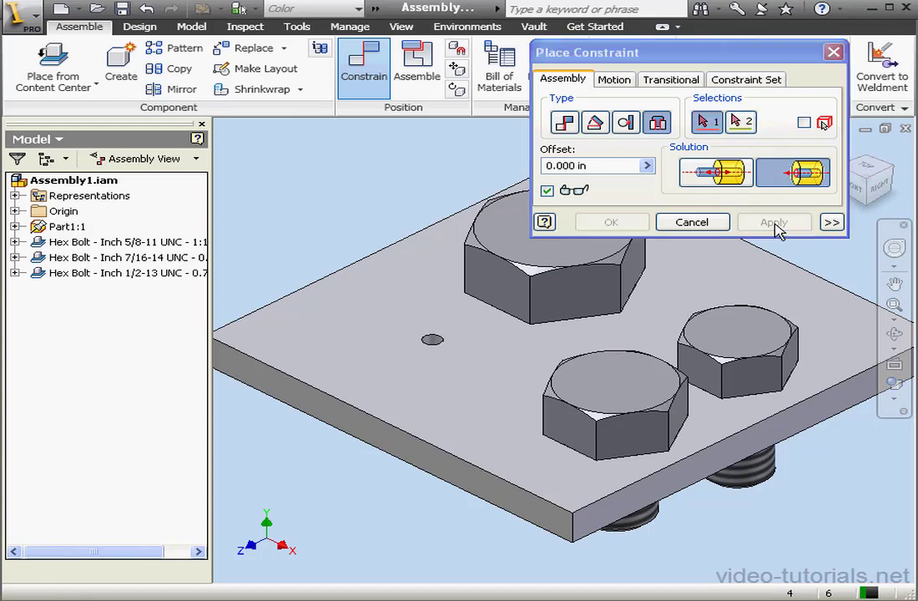
pyautogui.click(692, 222)
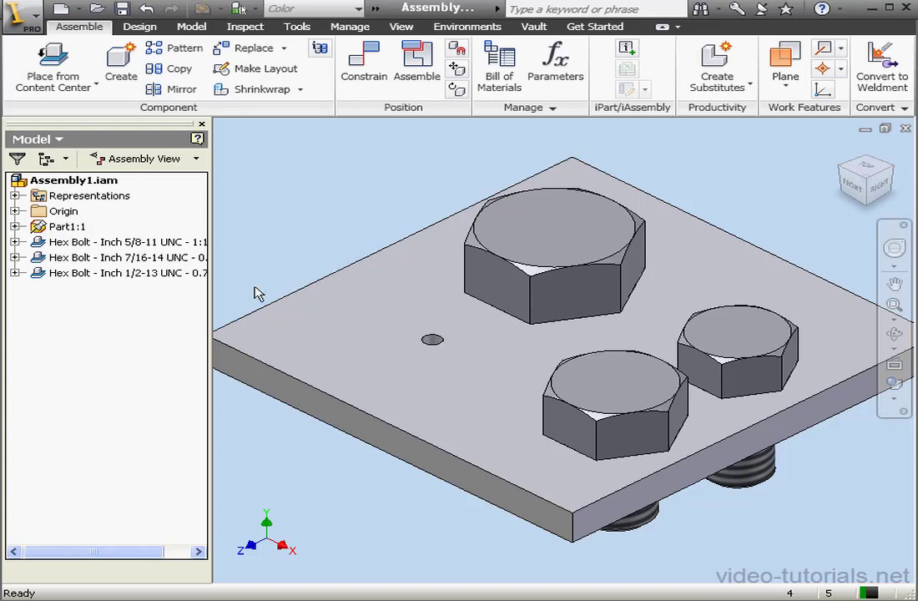
pyautogui.rightClick(117, 272)
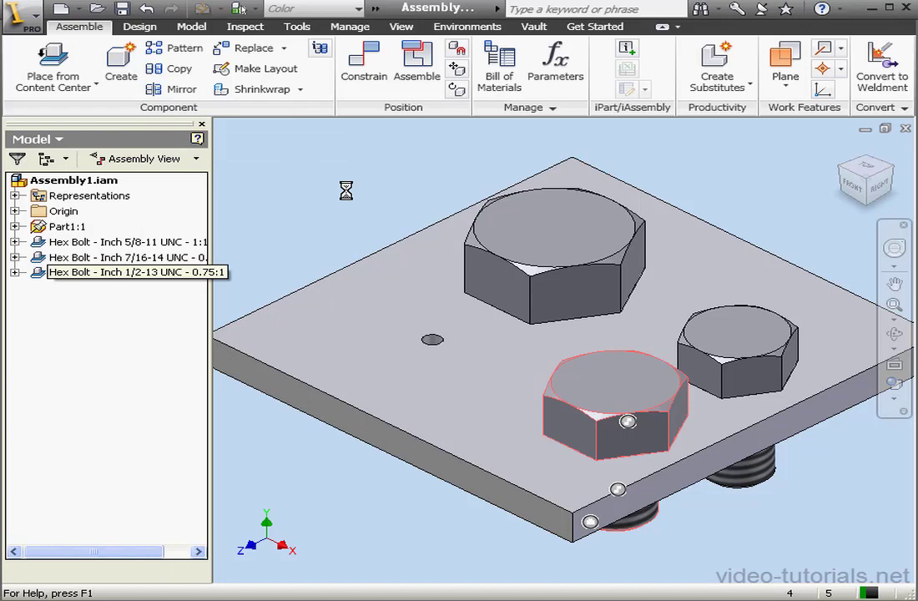
pyautogui.doubleClick(125, 272)
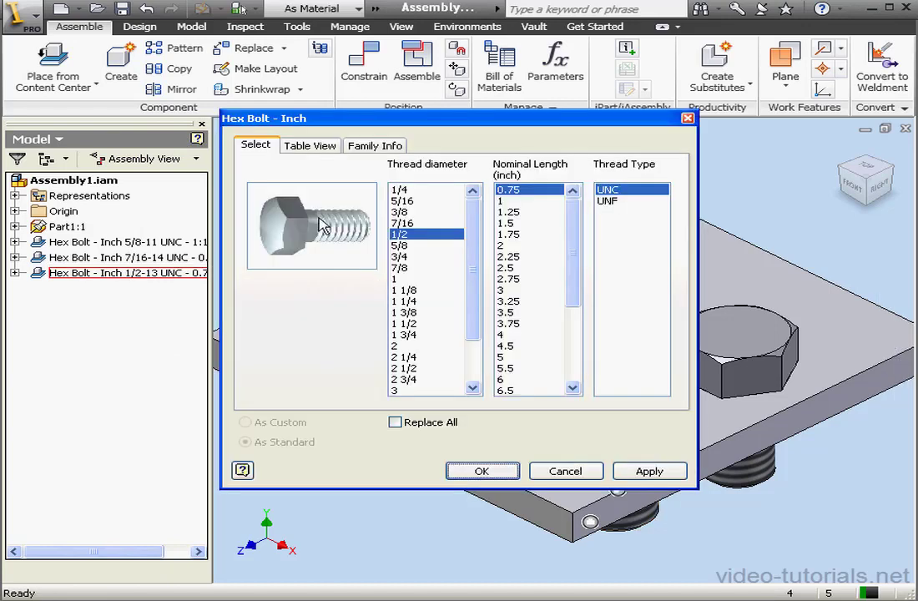
pyautogui.click(481, 471)
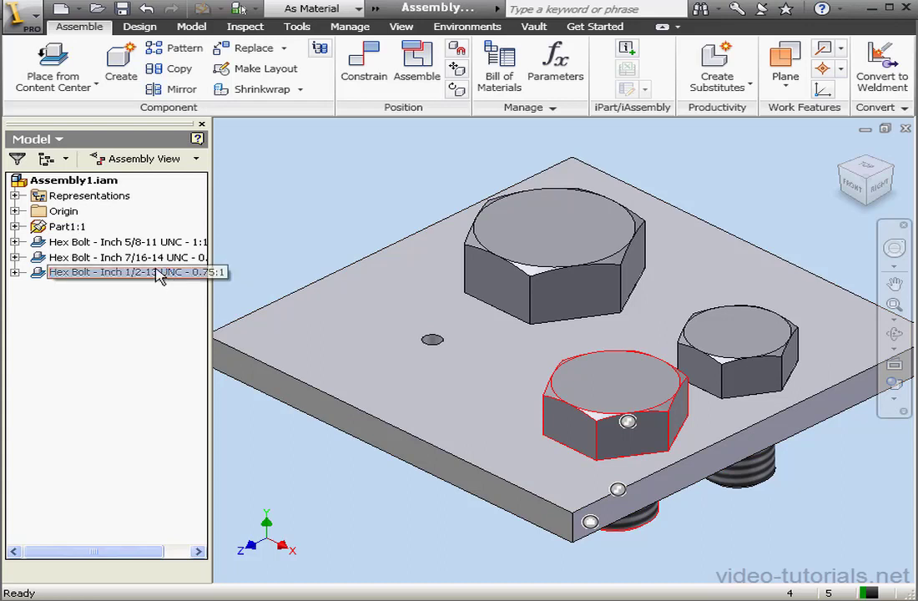
pyautogui.rightClick(126, 272)
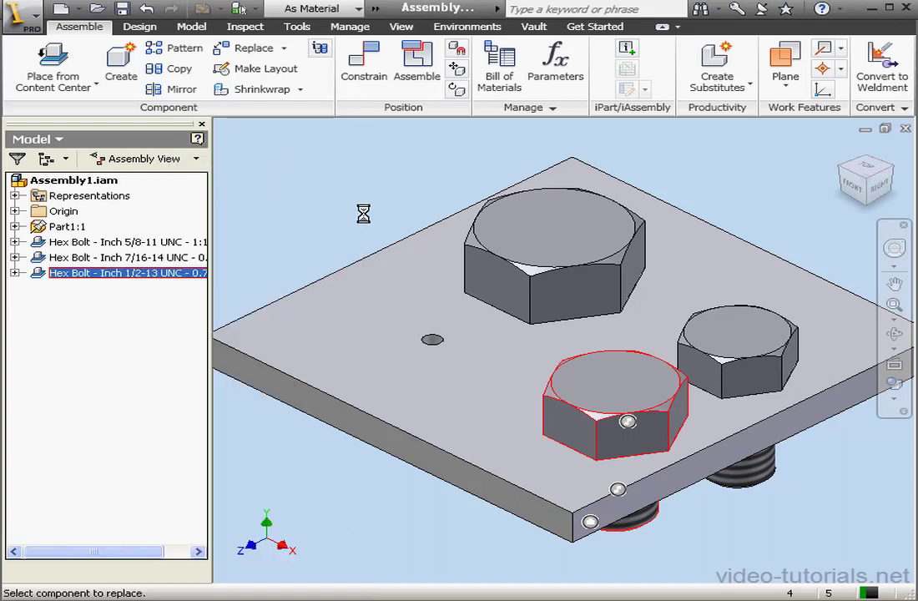
pyautogui.click(254, 47)
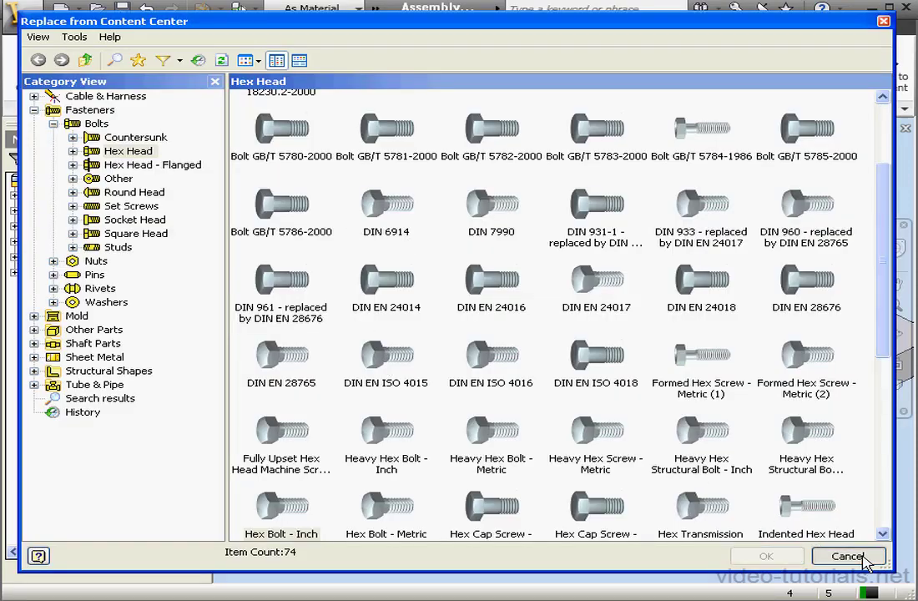
pyautogui.click(848, 556)
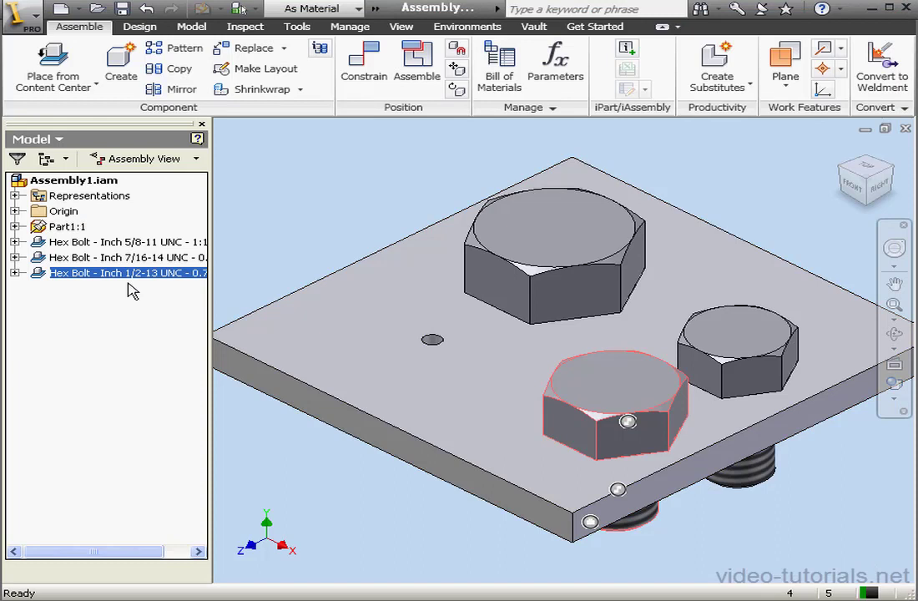
# Bring up the browser actions for the Hex Bolt 1/2-13 to edit it in place
pyautogui.rightClick(125, 274)
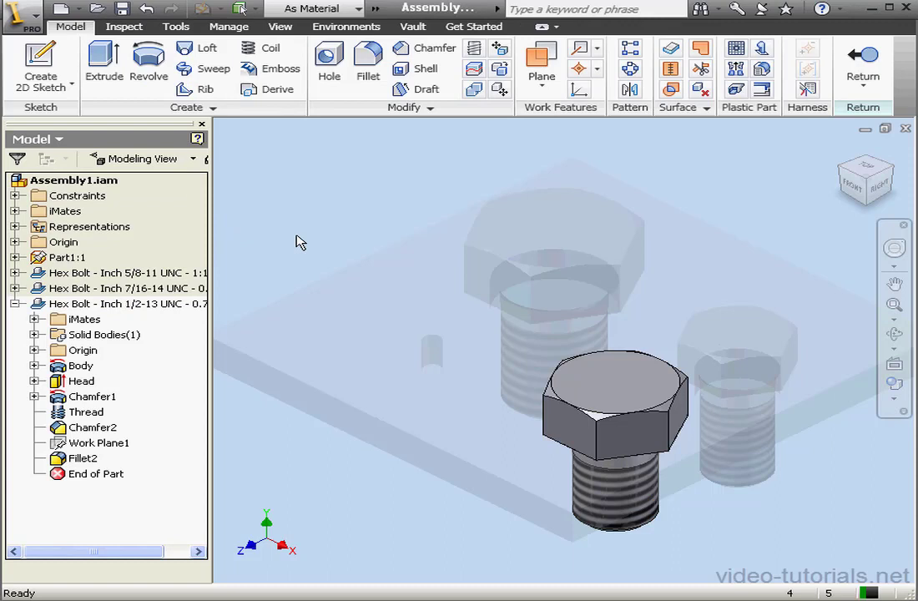
pyautogui.moveTo(331, 253)
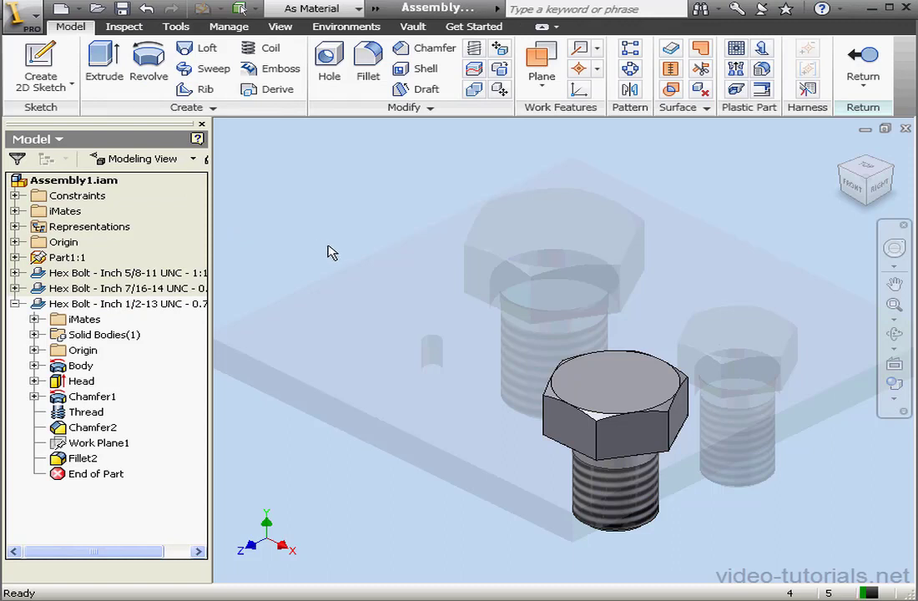